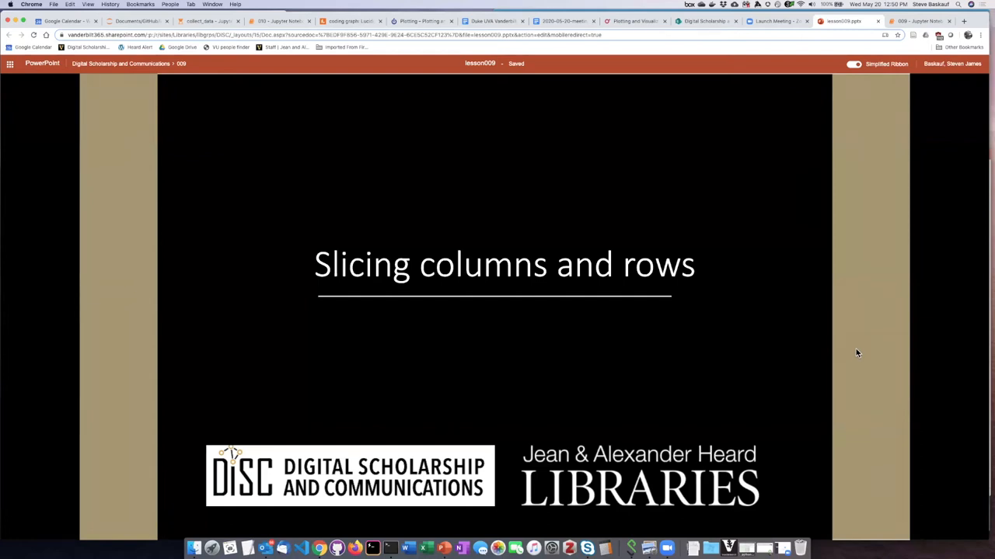
{"action": "mouse_move", "coordinate": [556, 357]}
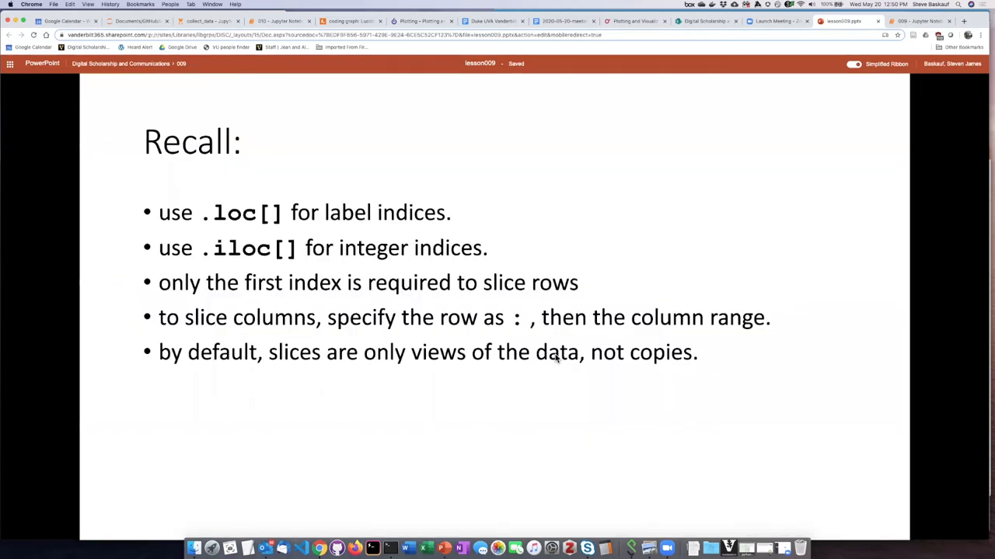
{"action": "mouse_move", "coordinate": [404, 392]}
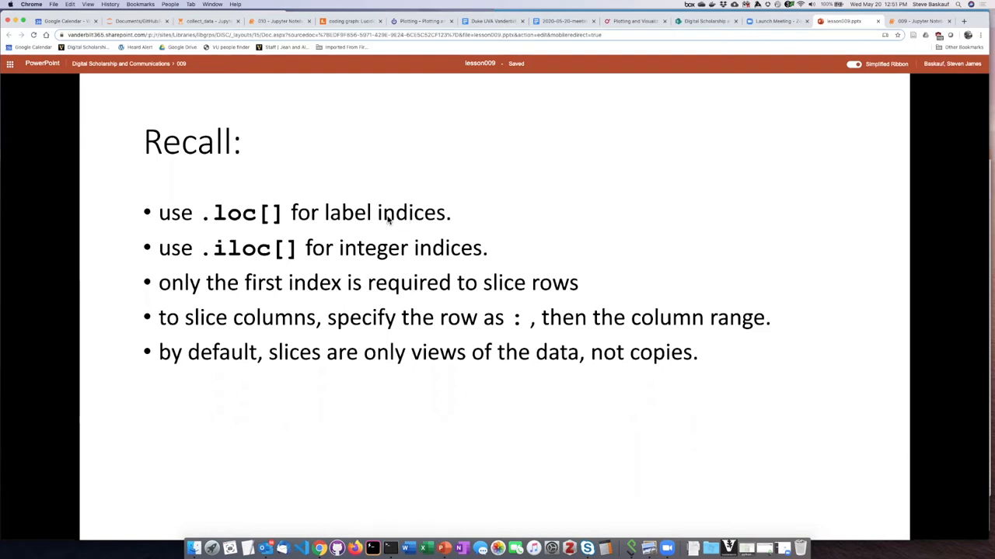
{"action": "mouse_move", "coordinate": [261, 234]}
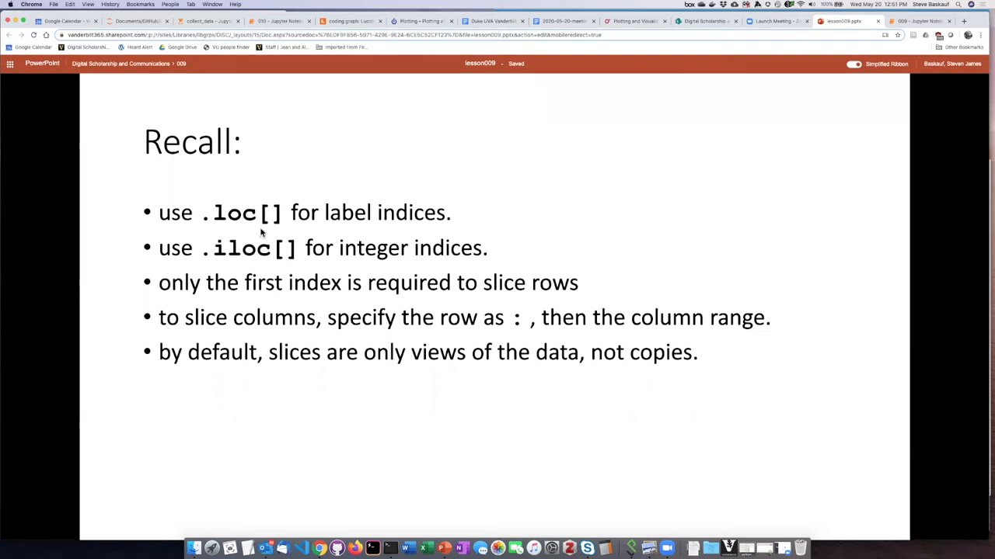
{"action": "mouse_move", "coordinate": [435, 230]}
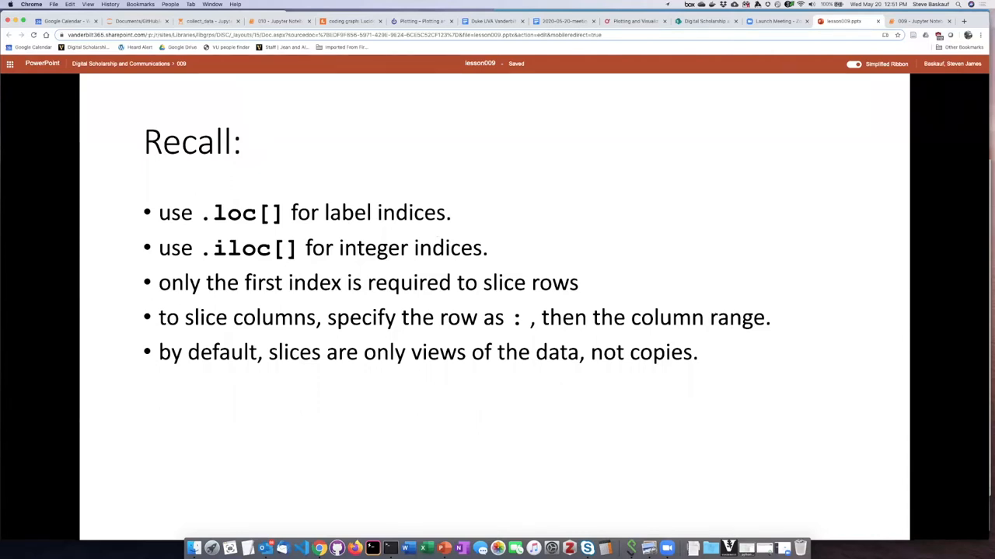
{"action": "mouse_move", "coordinate": [434, 229]}
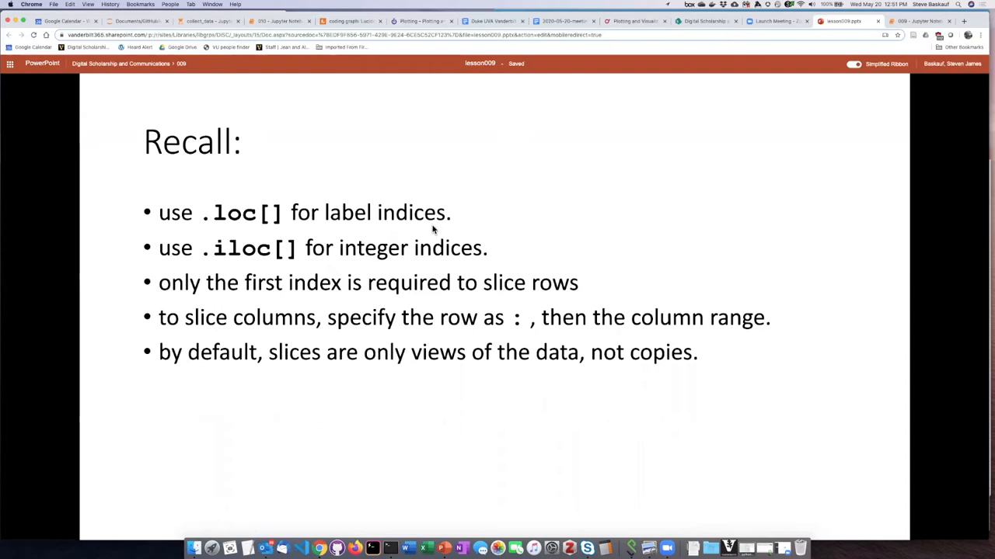
{"action": "mouse_move", "coordinate": [240, 204]}
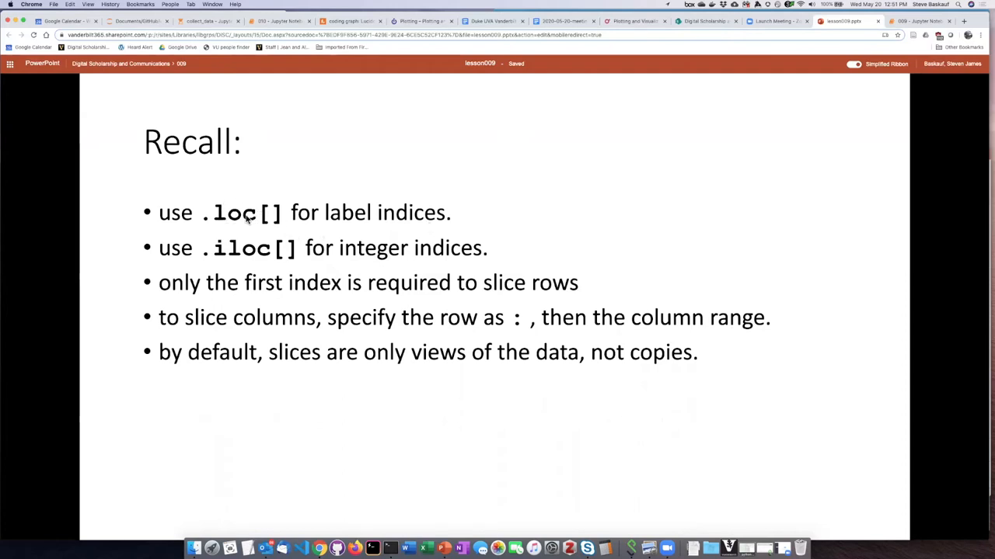
{"action": "mouse_move", "coordinate": [404, 254]}
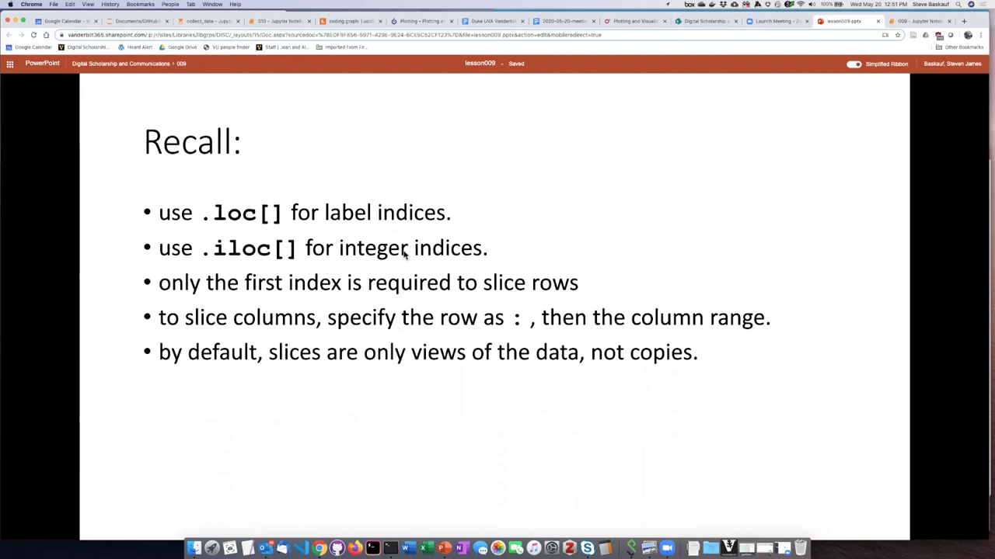
{"action": "mouse_move", "coordinate": [351, 255]}
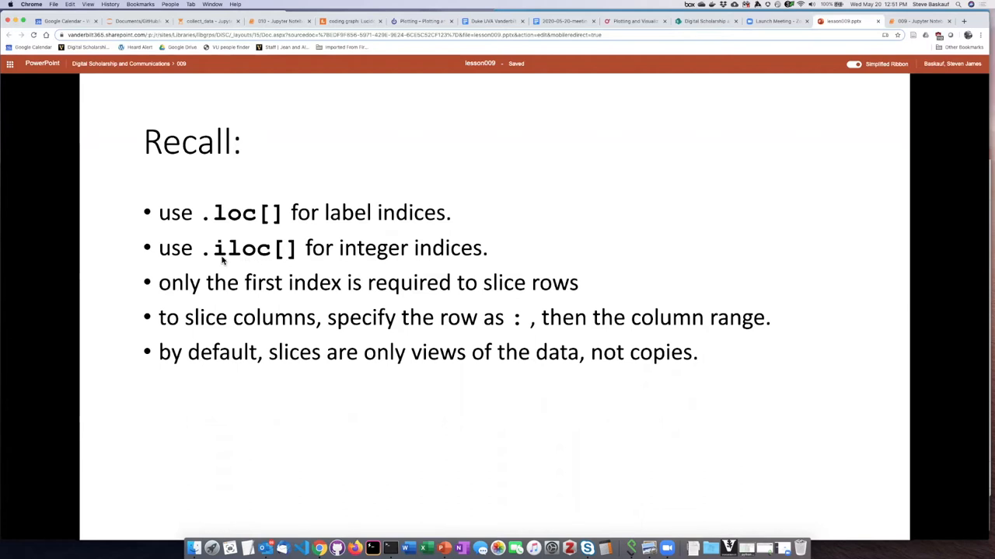
{"action": "mouse_move", "coordinate": [367, 249]}
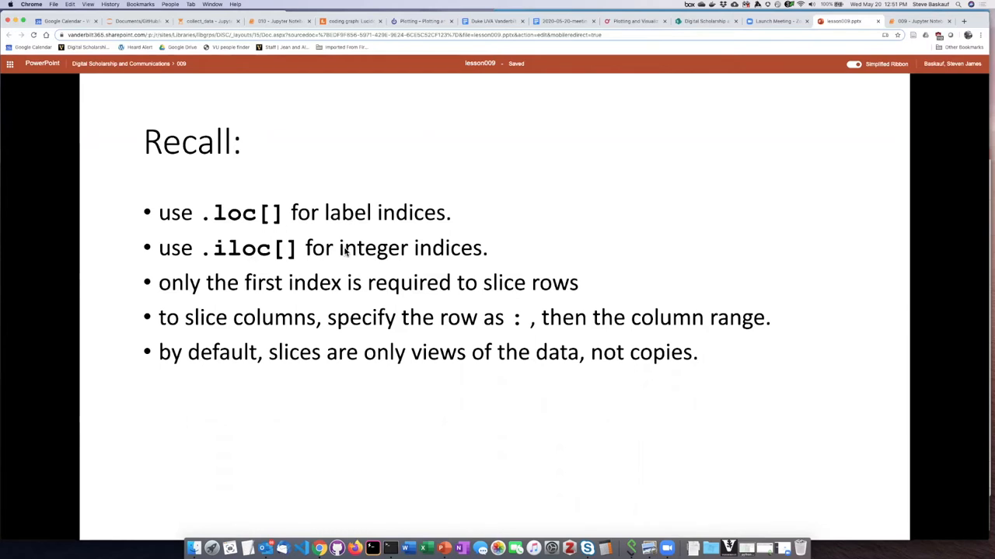
{"action": "mouse_move", "coordinate": [547, 225]}
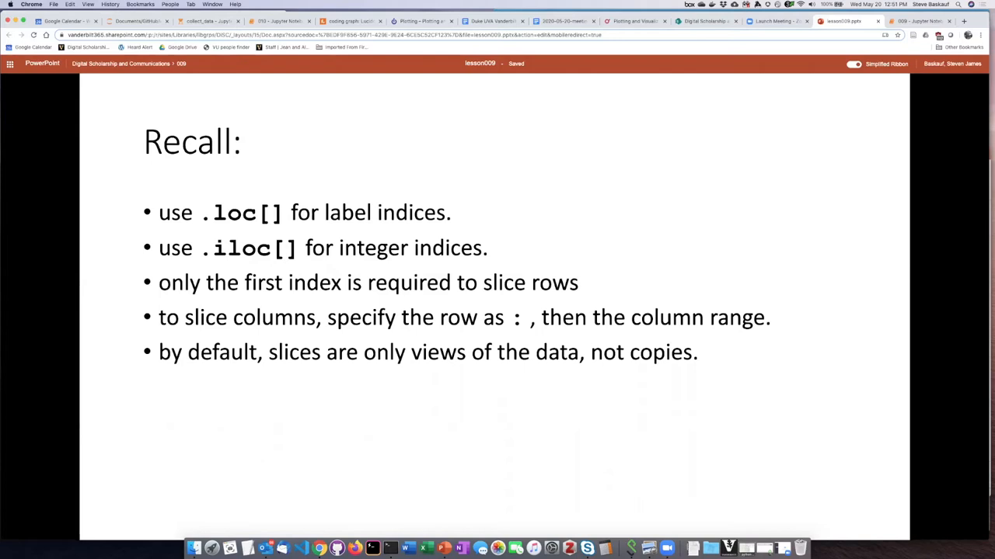
{"action": "mouse_move", "coordinate": [553, 230]}
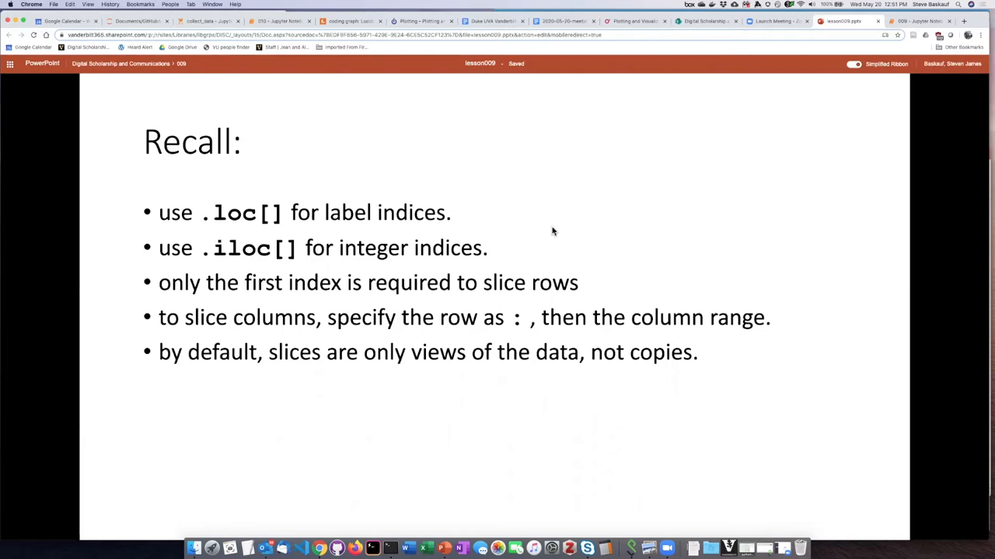
{"action": "mouse_move", "coordinate": [625, 192]}
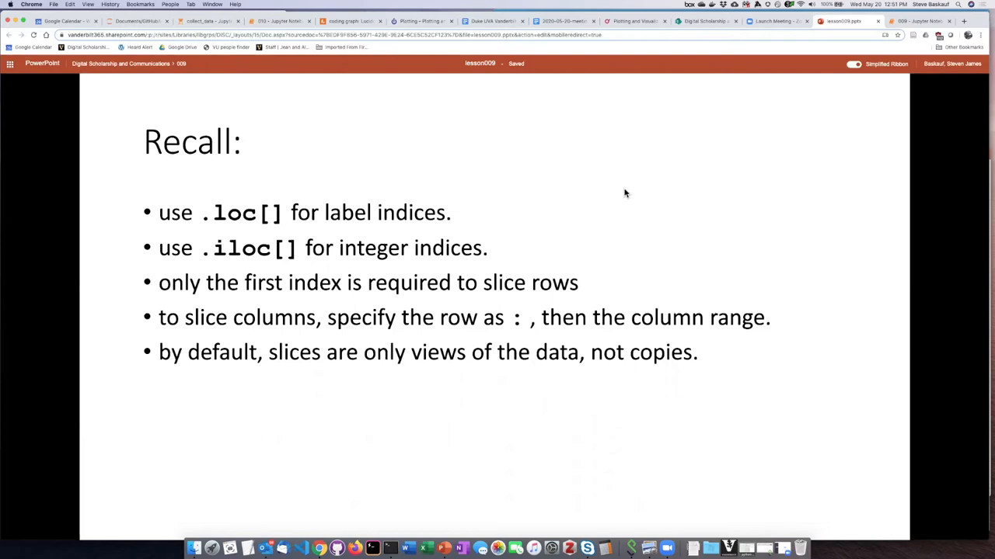
{"action": "mouse_move", "coordinate": [627, 193]}
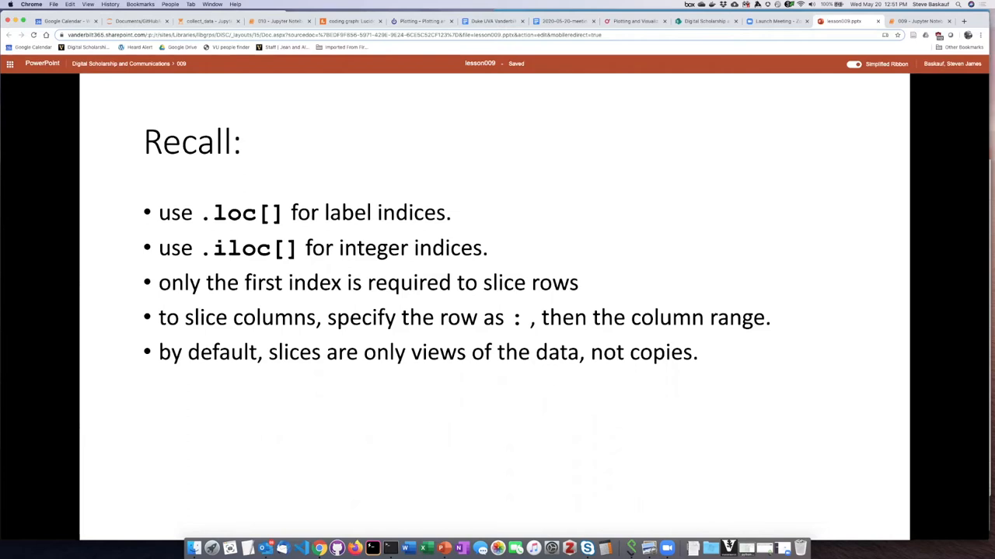
{"action": "mouse_move", "coordinate": [621, 294]}
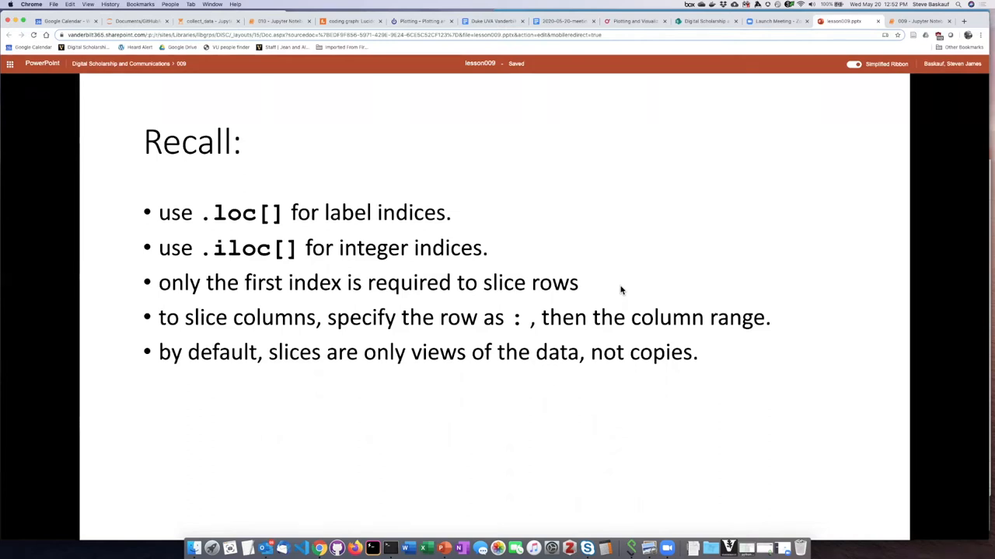
{"action": "mouse_move", "coordinate": [622, 290]}
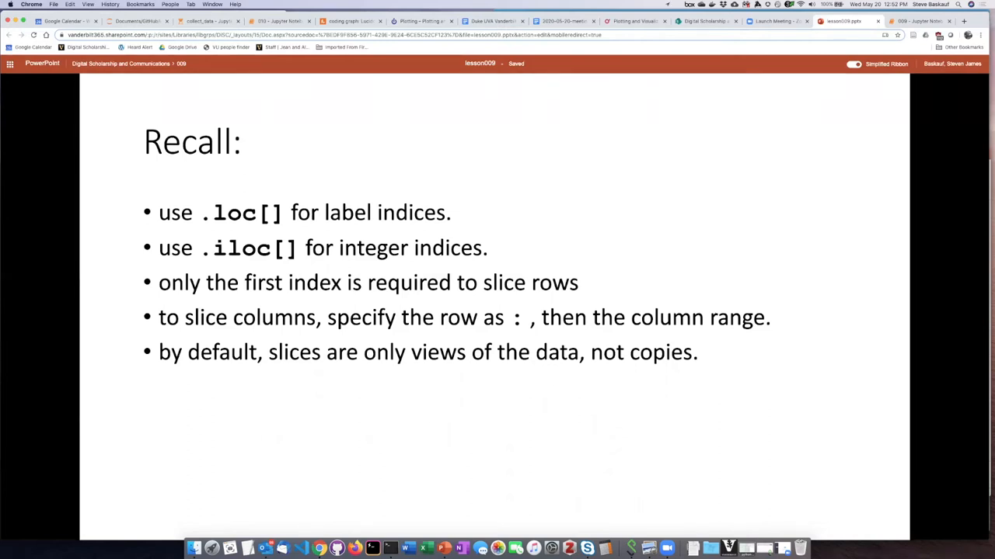
{"action": "mouse_move", "coordinate": [263, 297]}
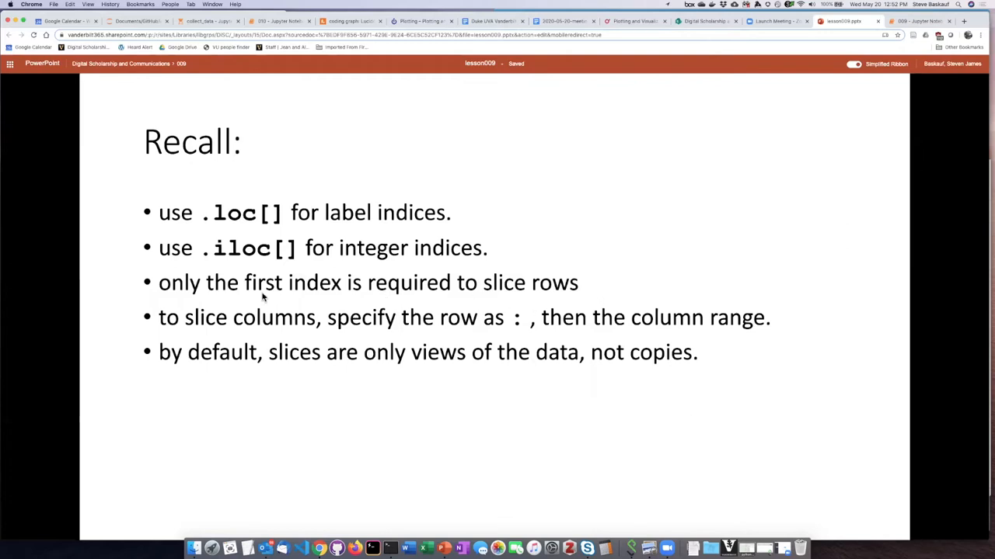
{"action": "mouse_move", "coordinate": [559, 296]}
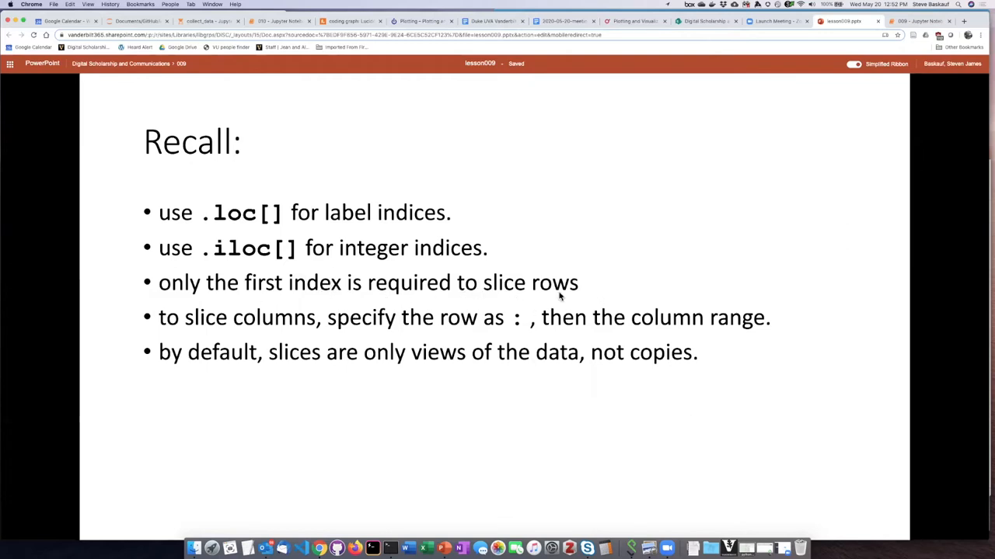
{"action": "mouse_move", "coordinate": [606, 291]}
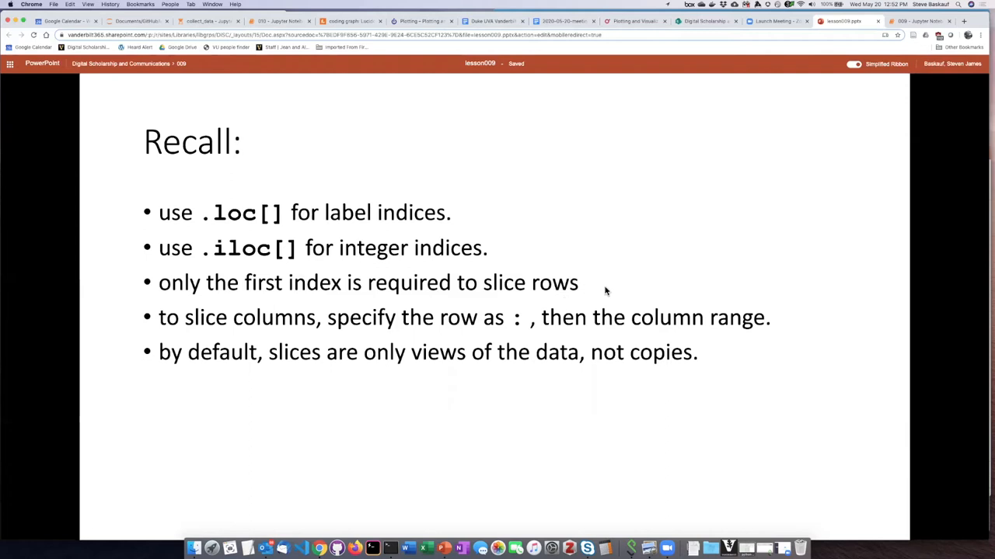
{"action": "mouse_move", "coordinate": [619, 261]}
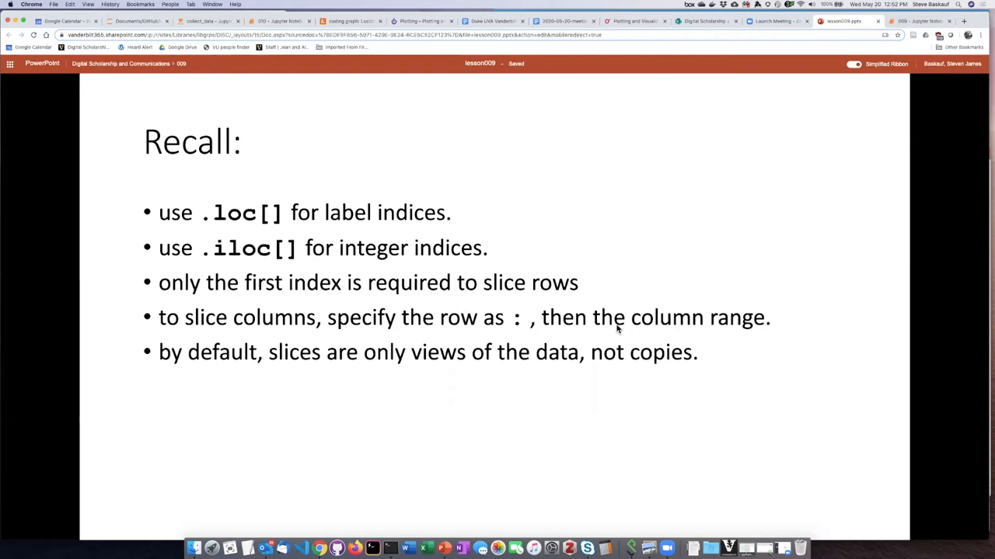
{"action": "mouse_move", "coordinate": [544, 326]}
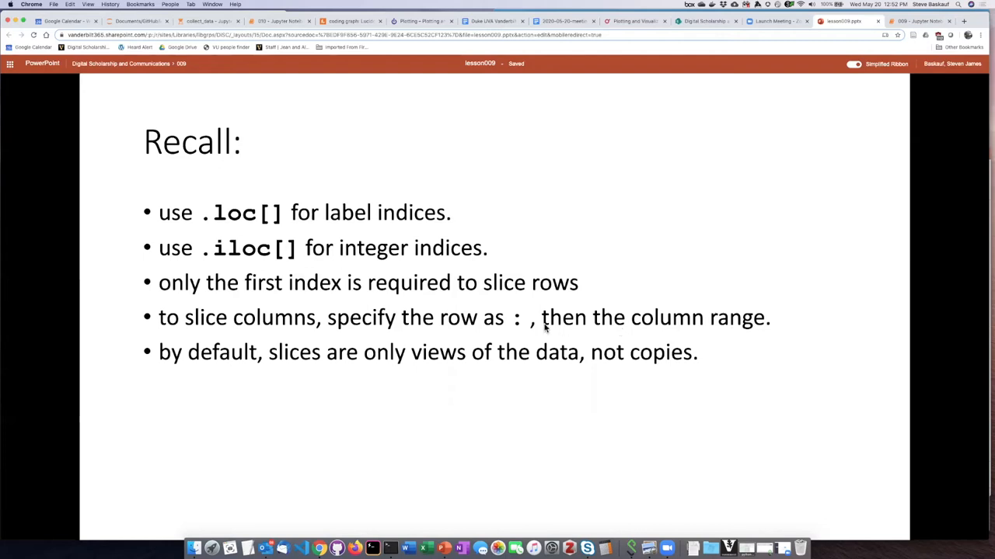
{"action": "mouse_move", "coordinate": [521, 320]}
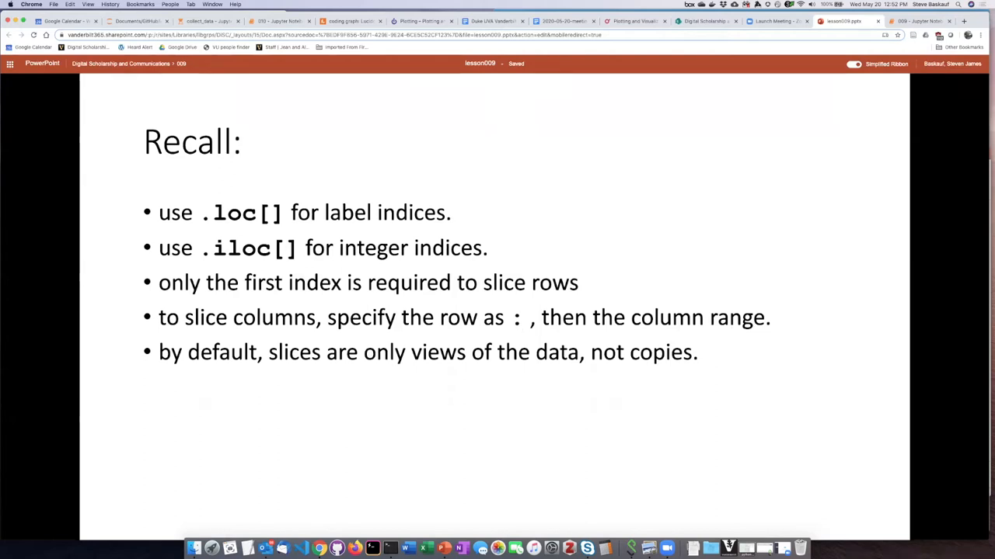
{"action": "mouse_move", "coordinate": [577, 304]}
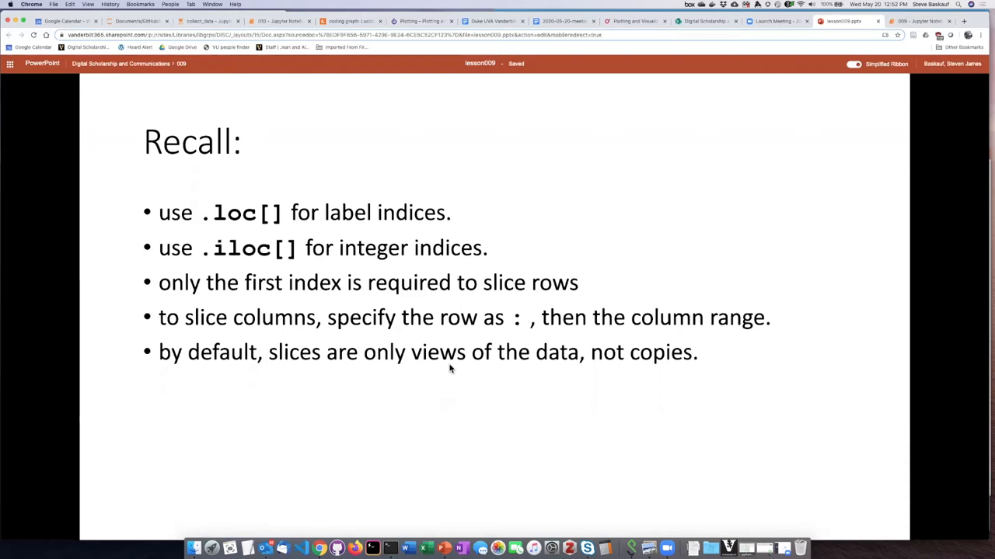
{"action": "mouse_move", "coordinate": [885, 61]}
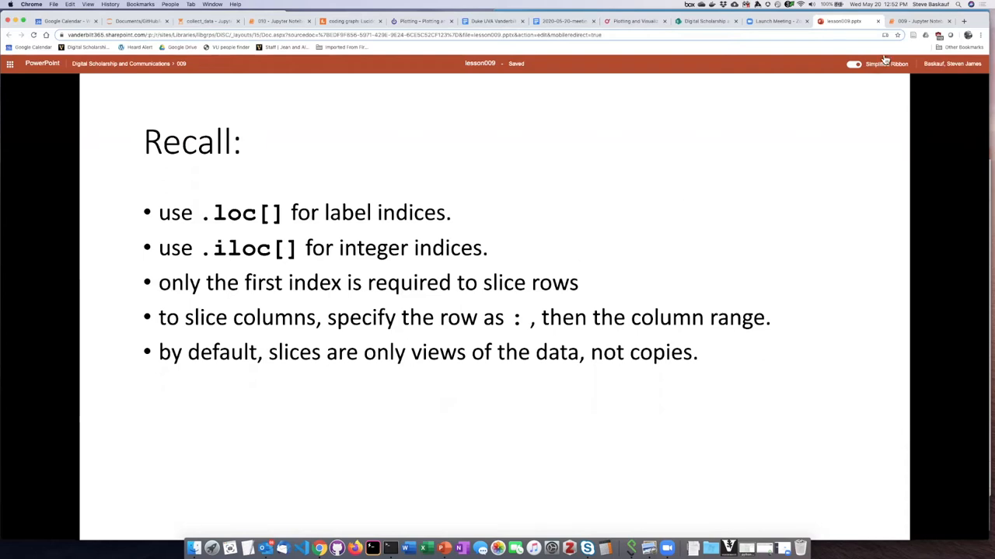
{"action": "left_click", "coordinate": [917, 22]}
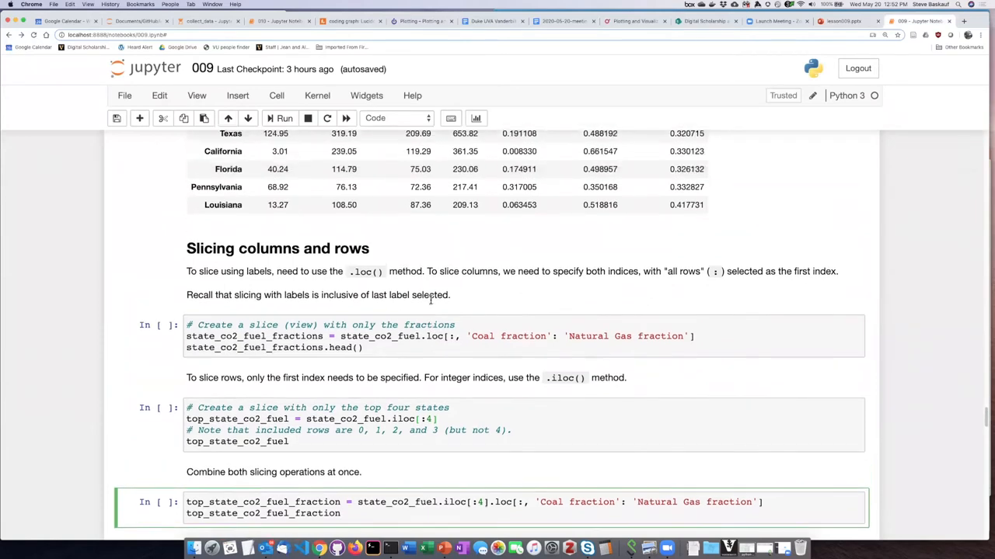
Scroll to the Slicing columns and rows section and select the .loc column-slicing code cell
{"action": "scroll", "scroll_direction": "up", "scroll_amount": 3}
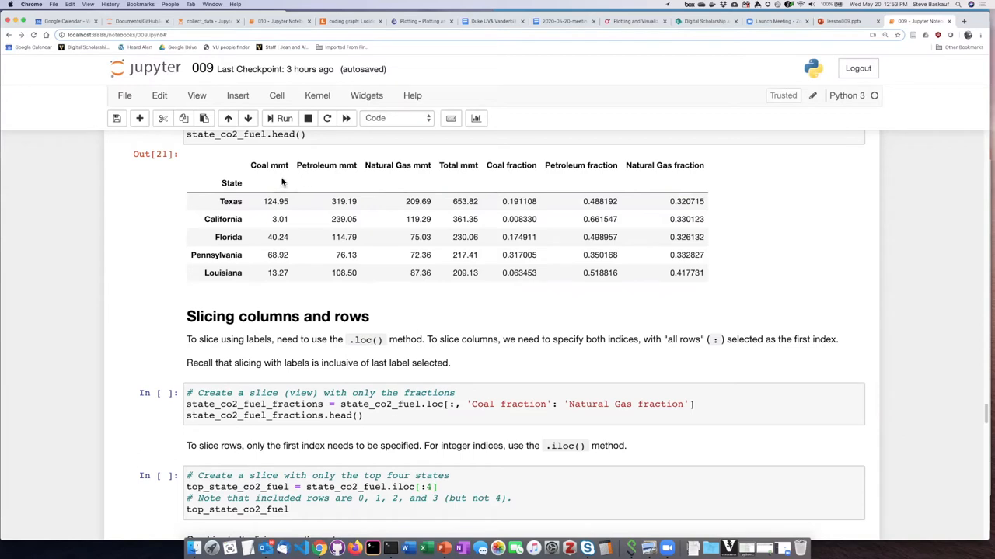
{"action": "mouse_move", "coordinate": [473, 169]}
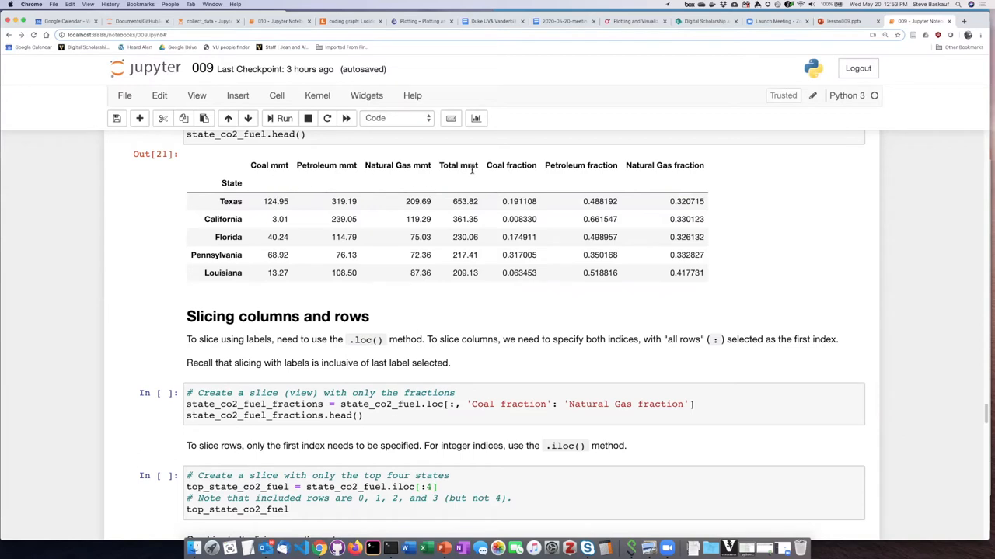
{"action": "mouse_move", "coordinate": [462, 177]}
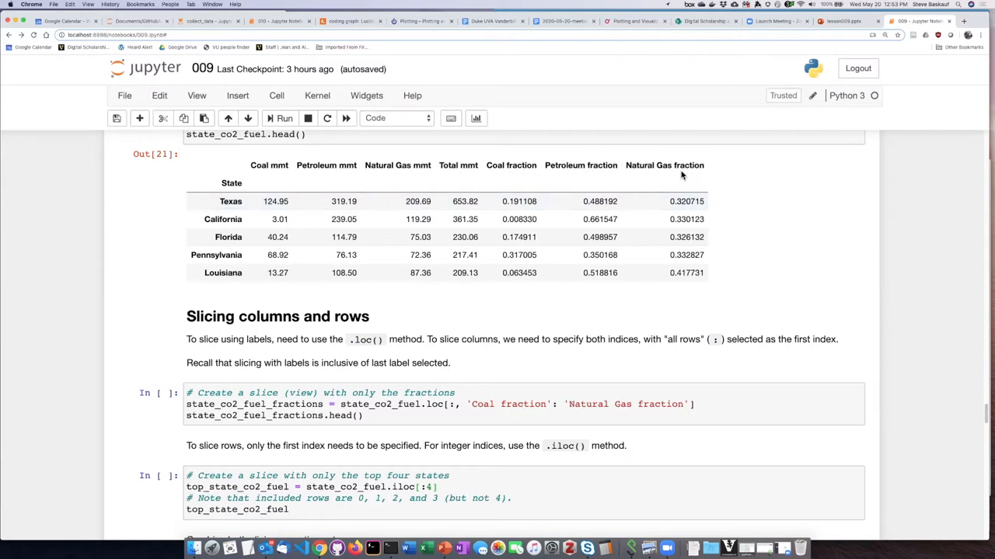
{"action": "mouse_move", "coordinate": [538, 183]}
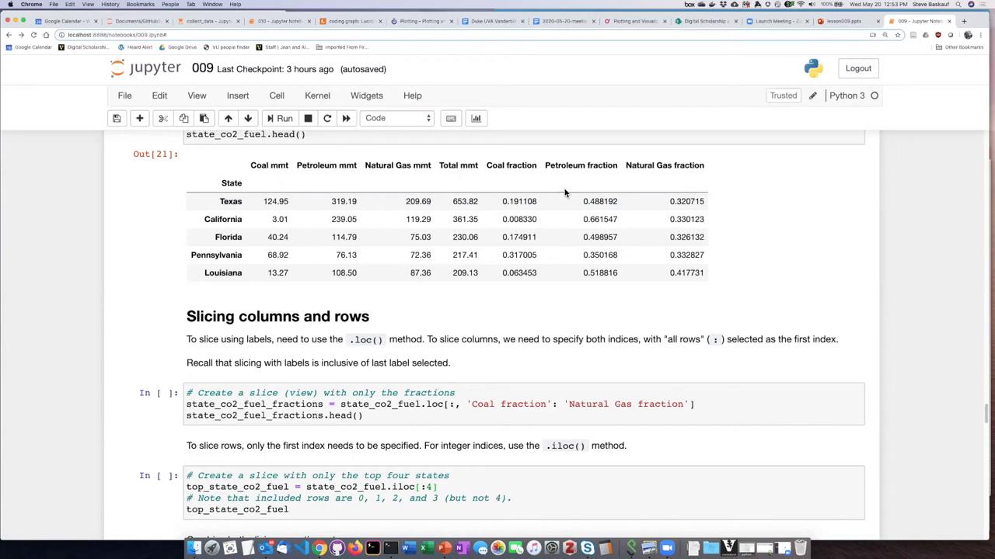
{"action": "scroll", "scroll_direction": "down", "scroll_amount": 3}
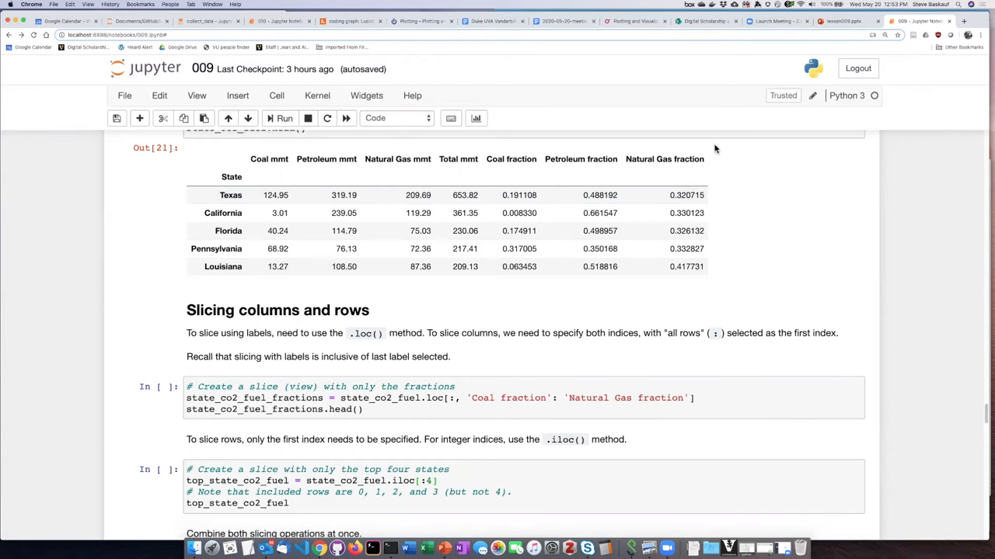
{"action": "mouse_move", "coordinate": [501, 196]}
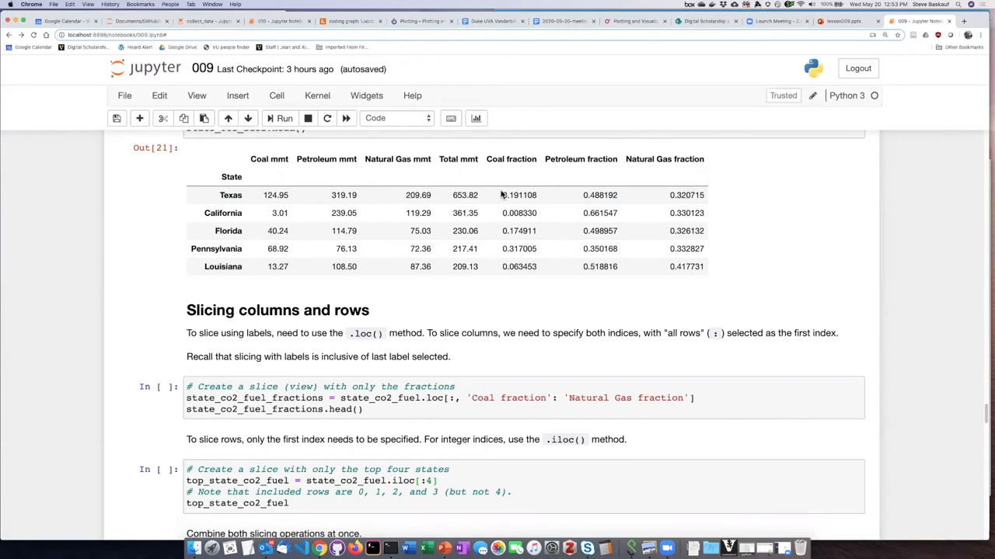
{"action": "mouse_move", "coordinate": [696, 280]}
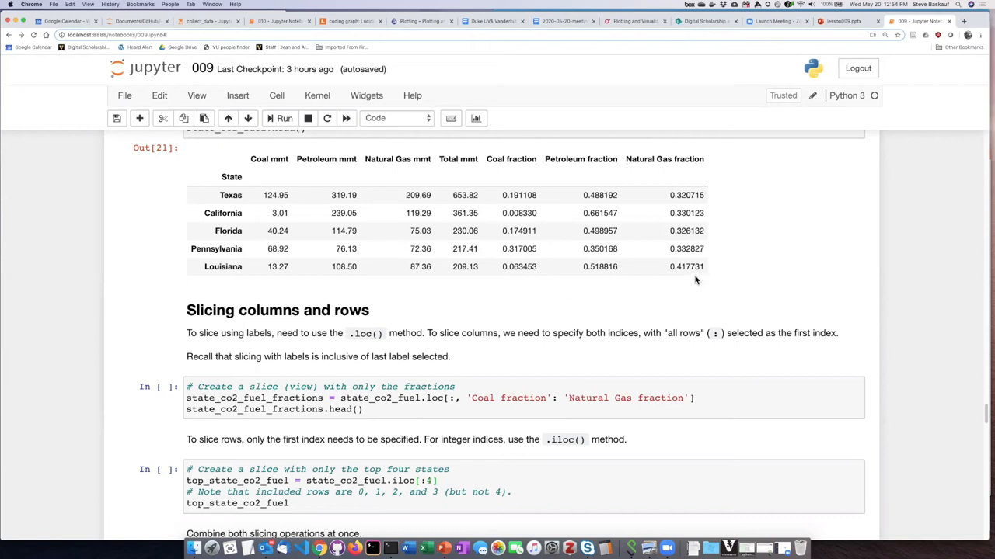
{"action": "mouse_move", "coordinate": [491, 165]}
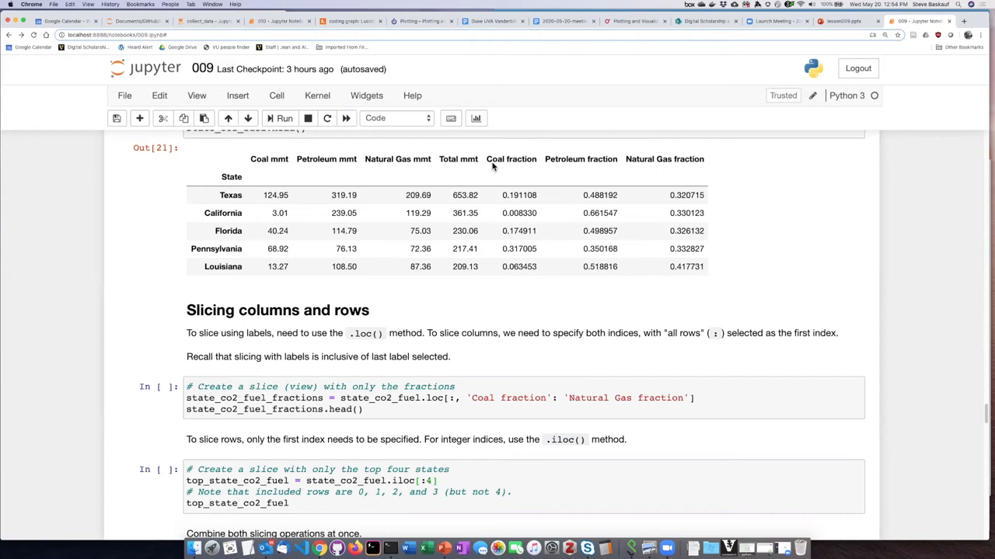
{"action": "mouse_move", "coordinate": [510, 160]}
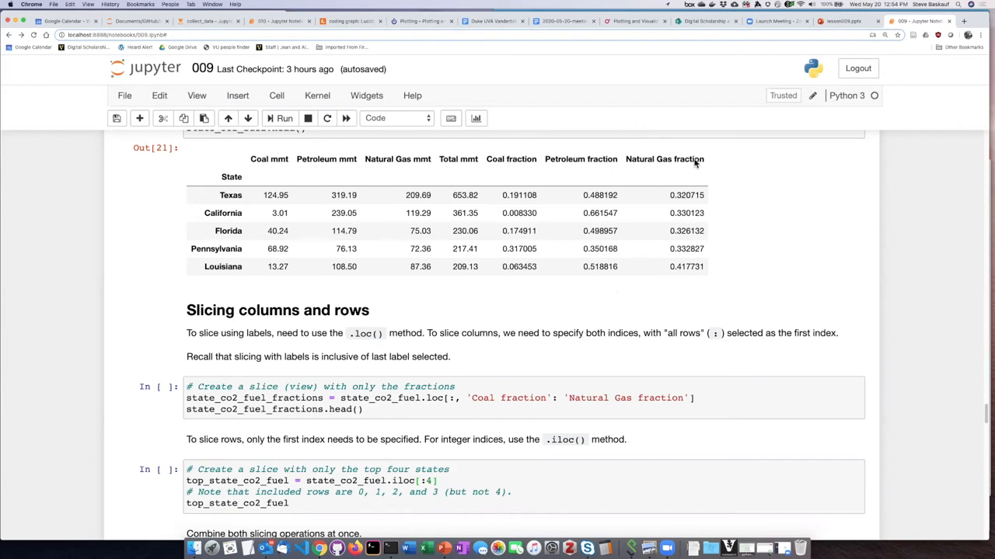
{"action": "mouse_move", "coordinate": [458, 379]}
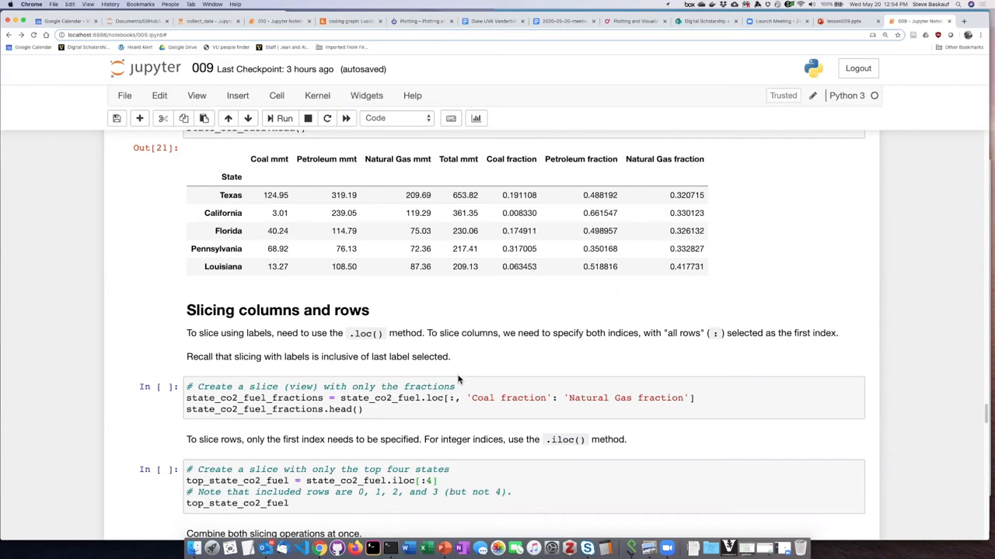
{"action": "scroll", "scroll_direction": "down", "scroll_amount": 3}
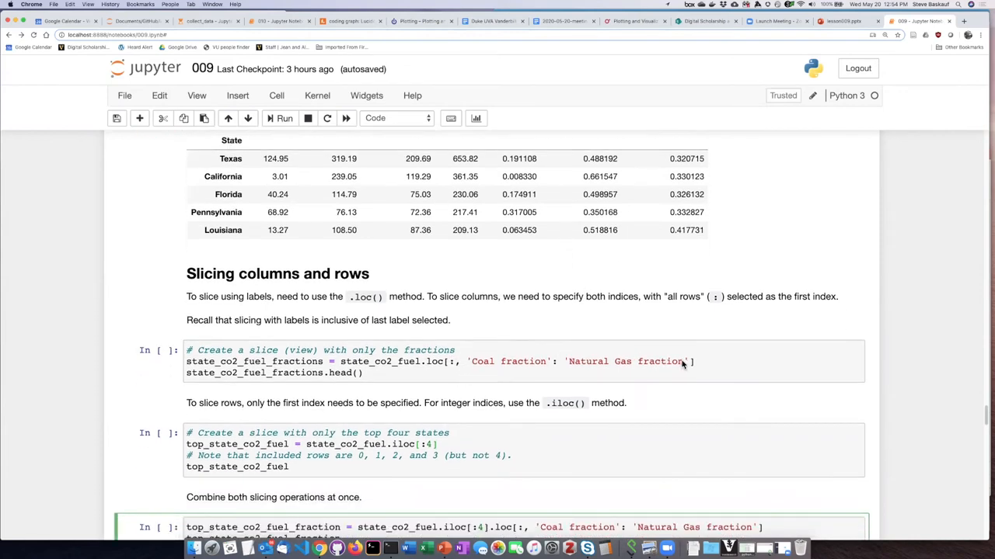
{"action": "left_click", "coordinate": [614, 361]}
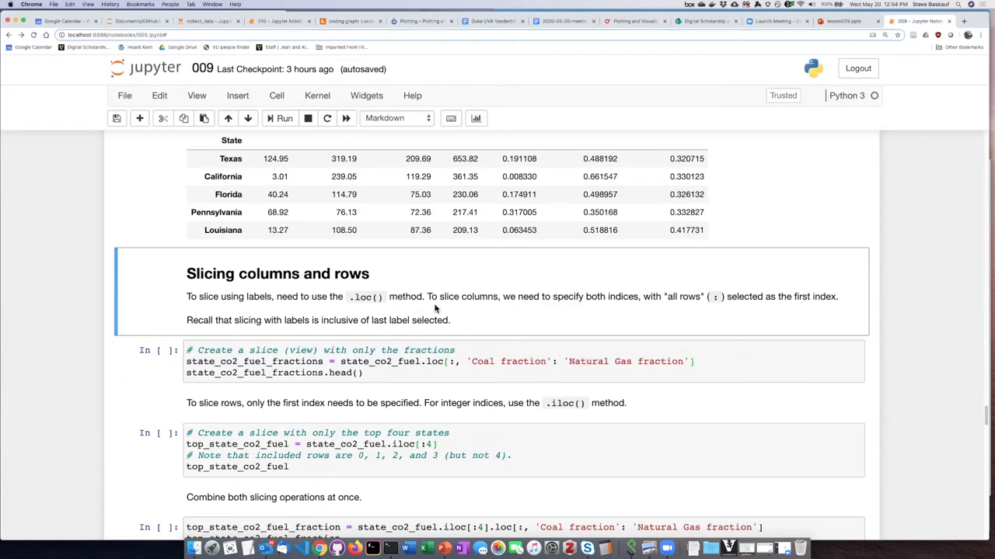
{"action": "mouse_move", "coordinate": [496, 318]}
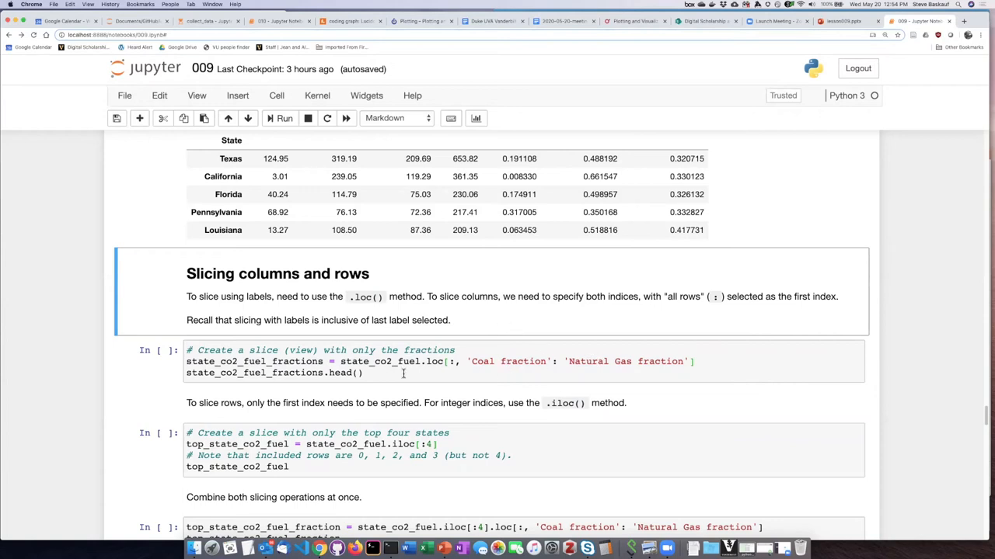
{"action": "left_click", "coordinate": [364, 373]}
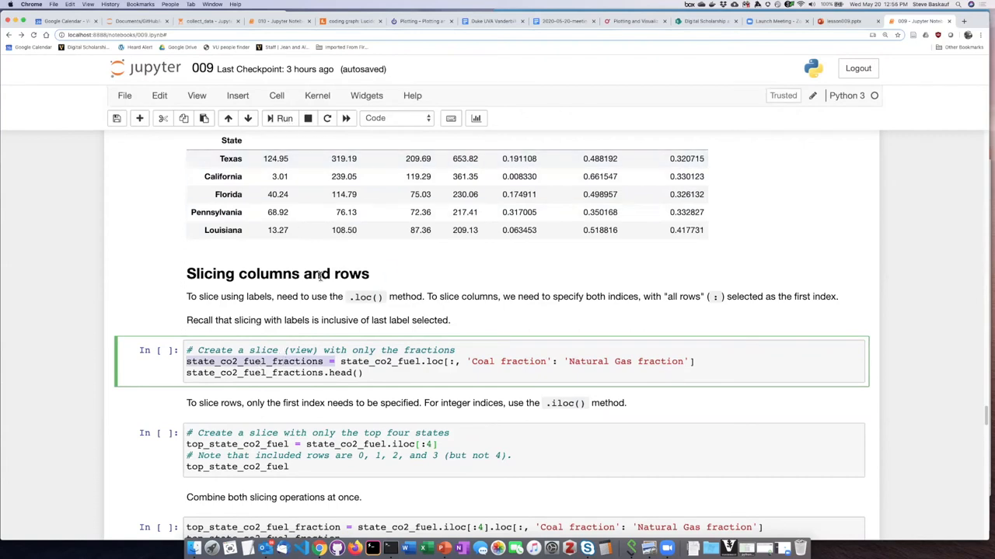
Run the .loc[:, 'Coal fraction':'Natural Gas fraction'] cell to output the three fraction columns for five states
{"action": "left_click", "coordinate": [284, 118]}
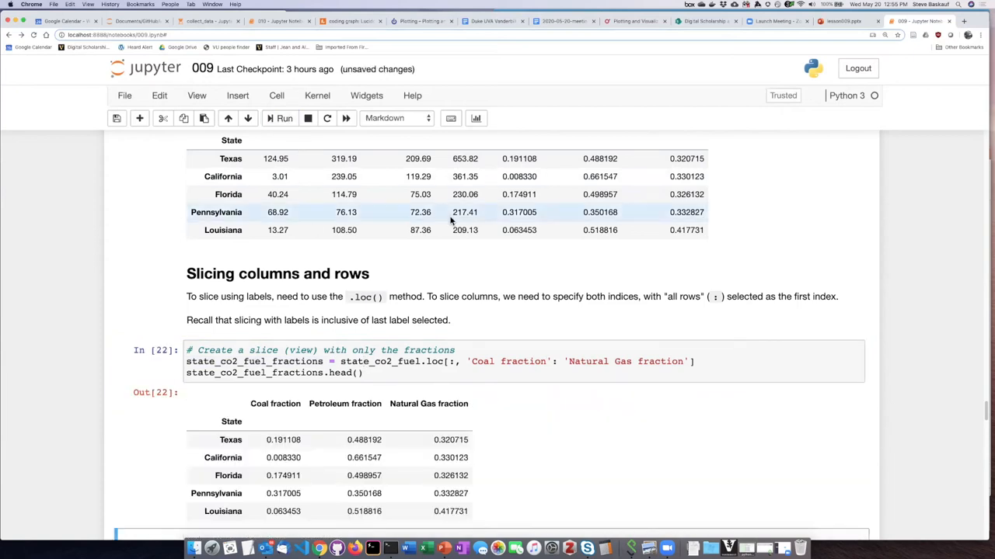
{"action": "scroll", "scroll_direction": "down", "scroll_amount": 3}
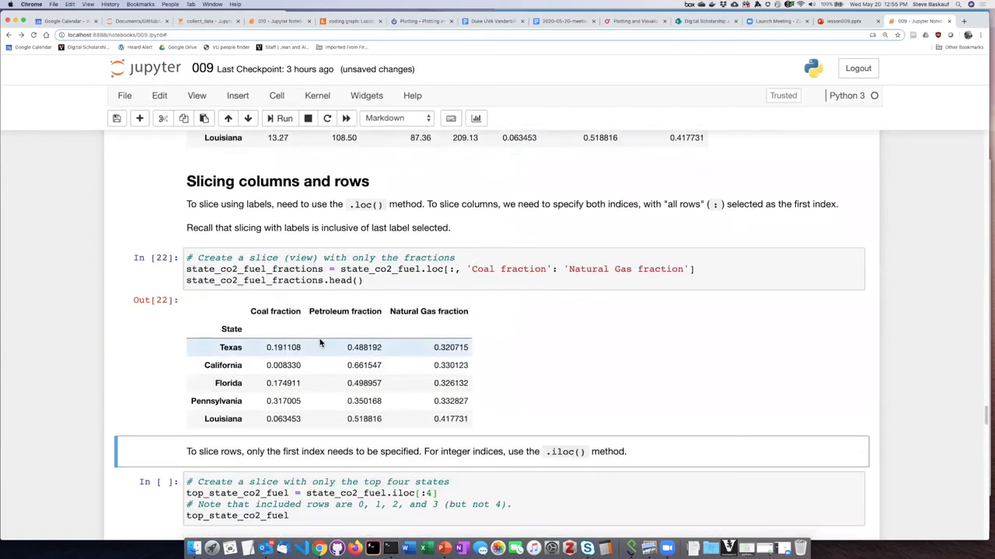
{"action": "mouse_move", "coordinate": [286, 392]}
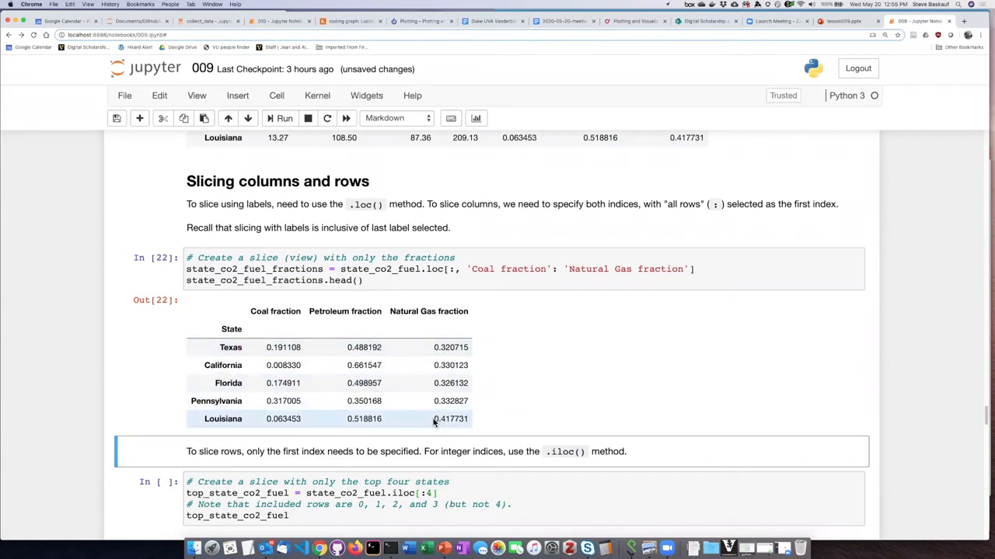
{"action": "mouse_move", "coordinate": [509, 352]}
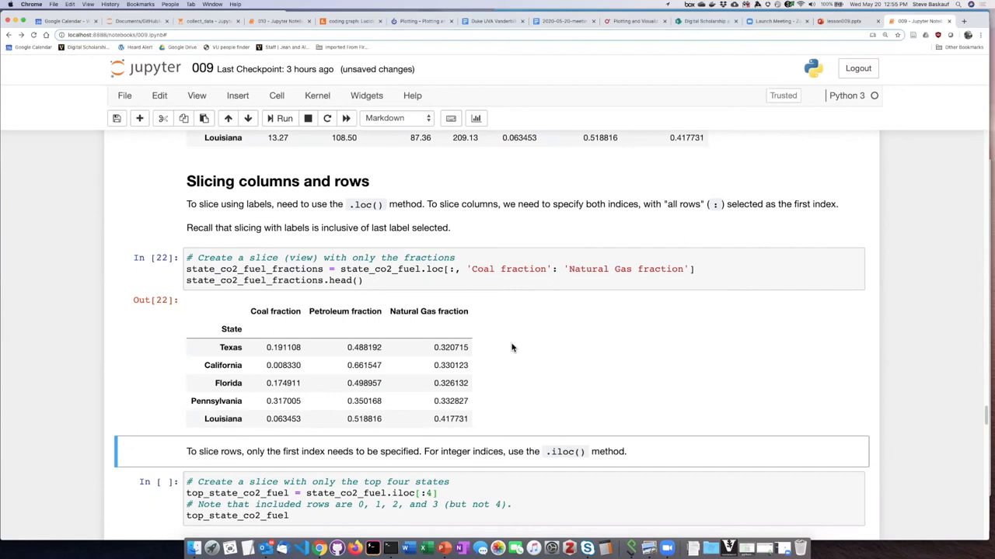
{"action": "mouse_move", "coordinate": [494, 342]}
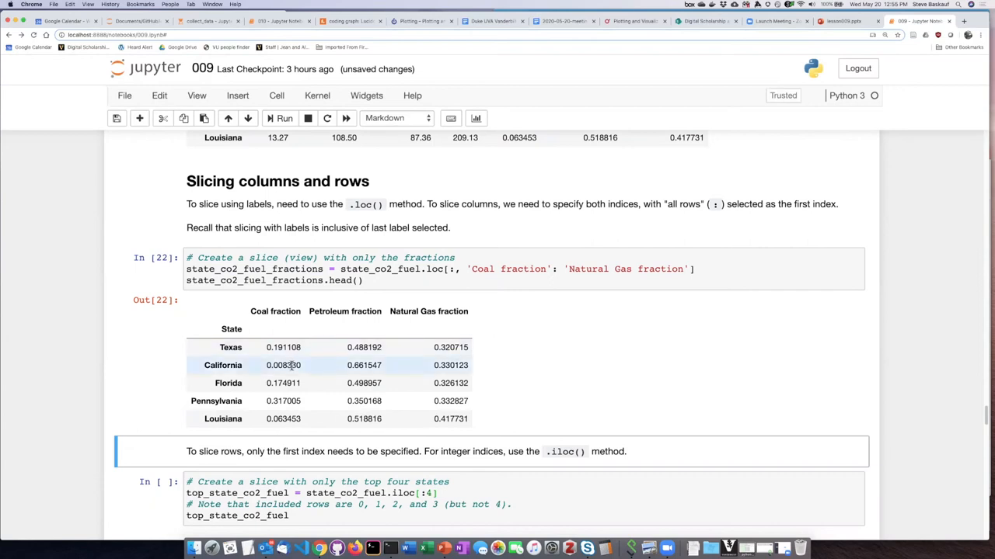
{"action": "mouse_move", "coordinate": [487, 342]}
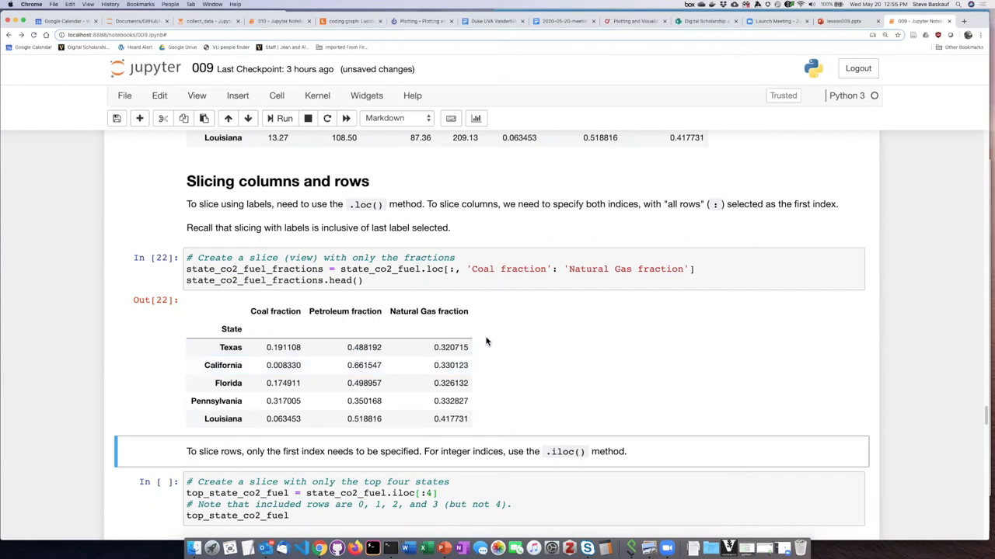
{"action": "mouse_move", "coordinate": [501, 326]}
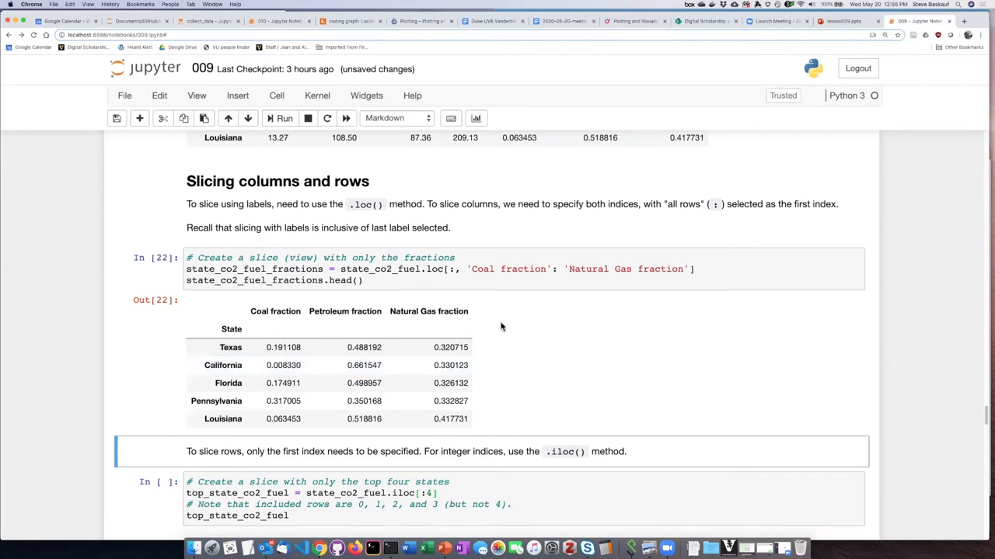
Scroll down to the state_co2_fuel.iloc[:4] top-four-states cell and the combined slicing cell
{"action": "scroll", "scroll_direction": "down", "scroll_amount": 3}
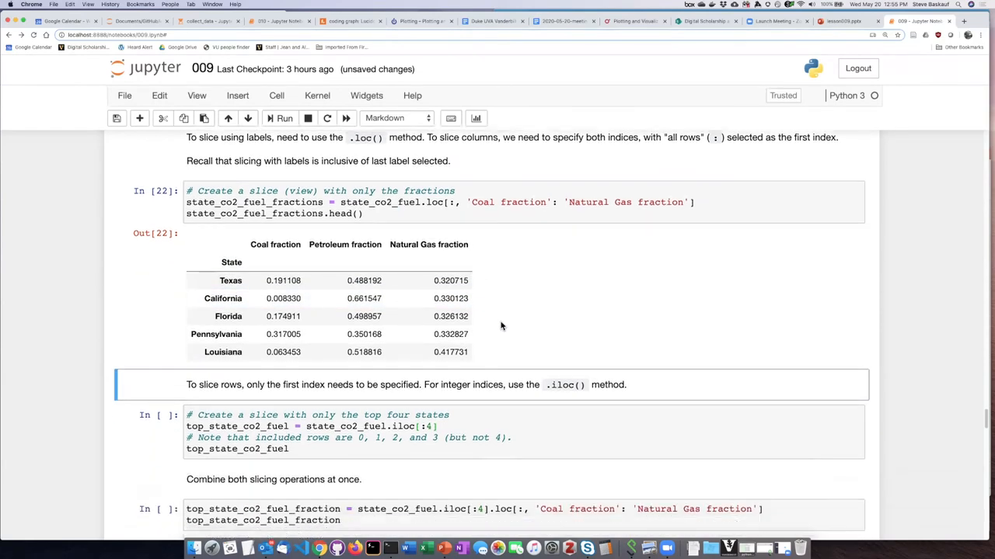
{"action": "scroll", "scroll_direction": "down", "scroll_amount": 3}
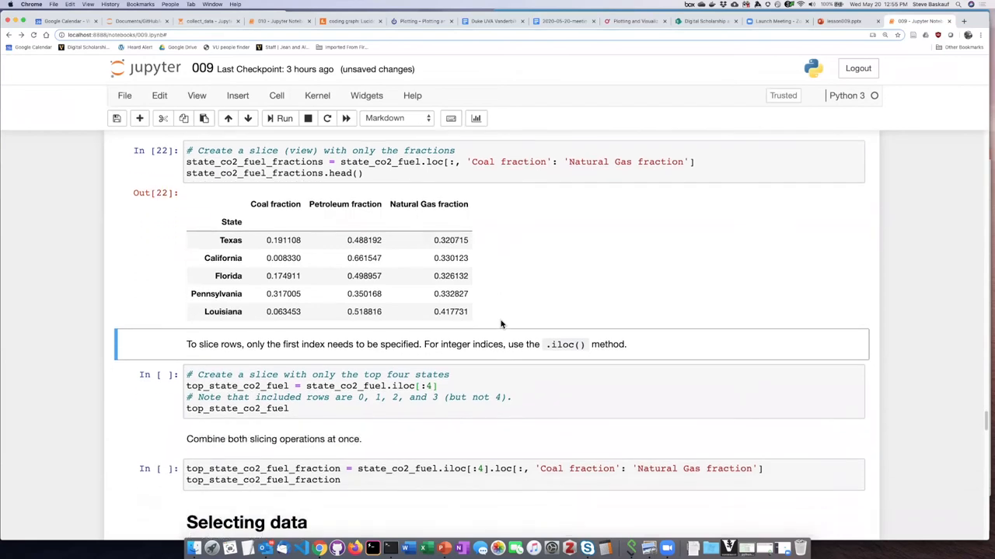
{"action": "scroll", "scroll_direction": "down", "scroll_amount": 3}
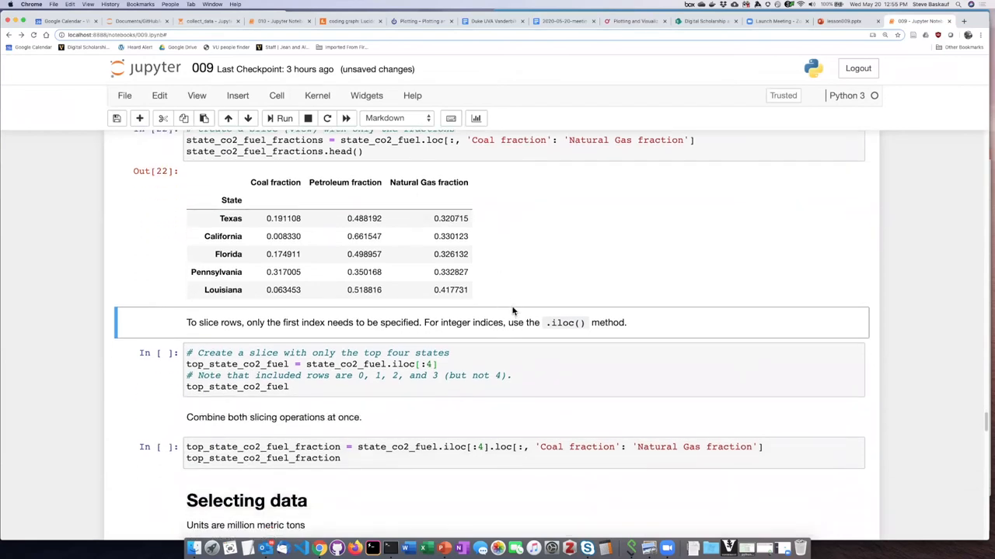
{"action": "mouse_move", "coordinate": [305, 340]}
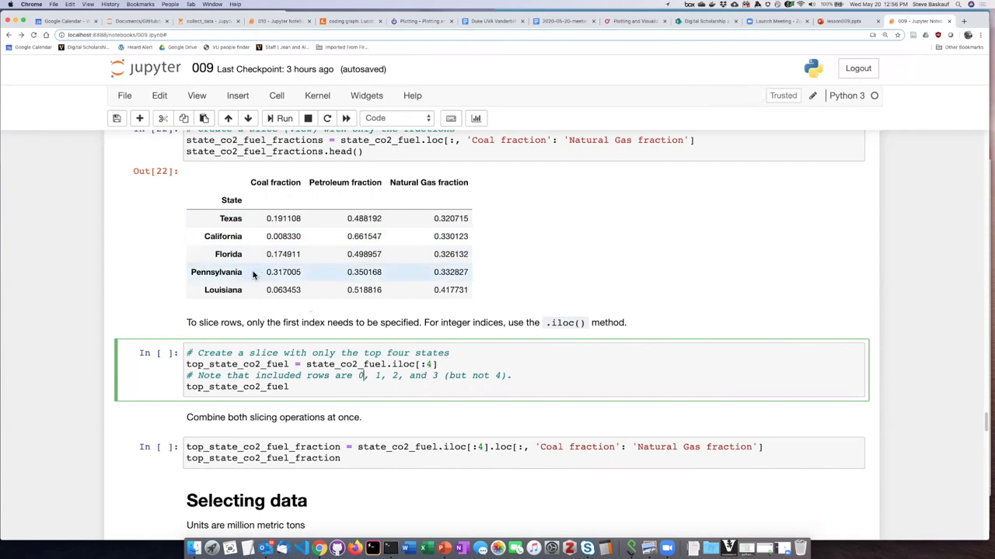
{"action": "mouse_move", "coordinate": [246, 291]}
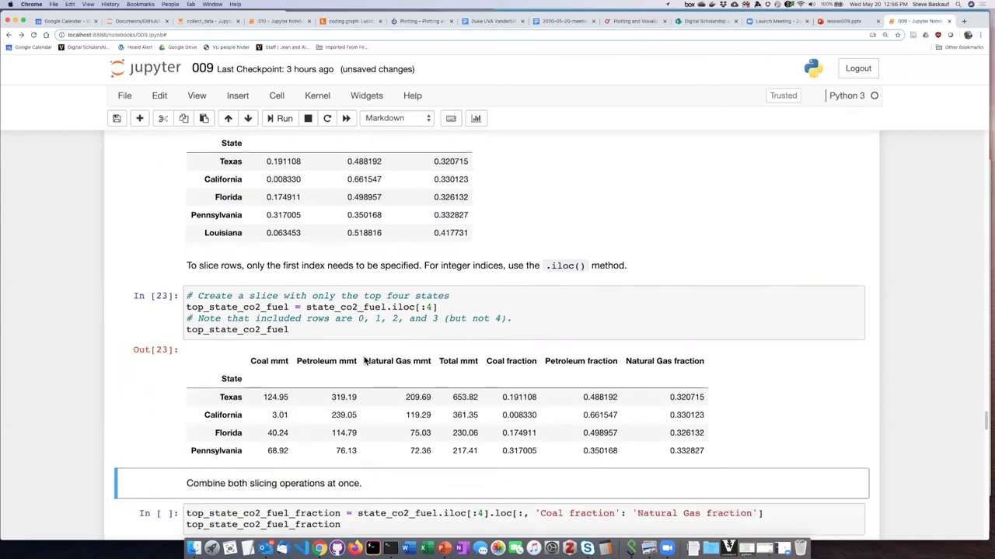
{"action": "scroll", "scroll_direction": "down", "scroll_amount": 3}
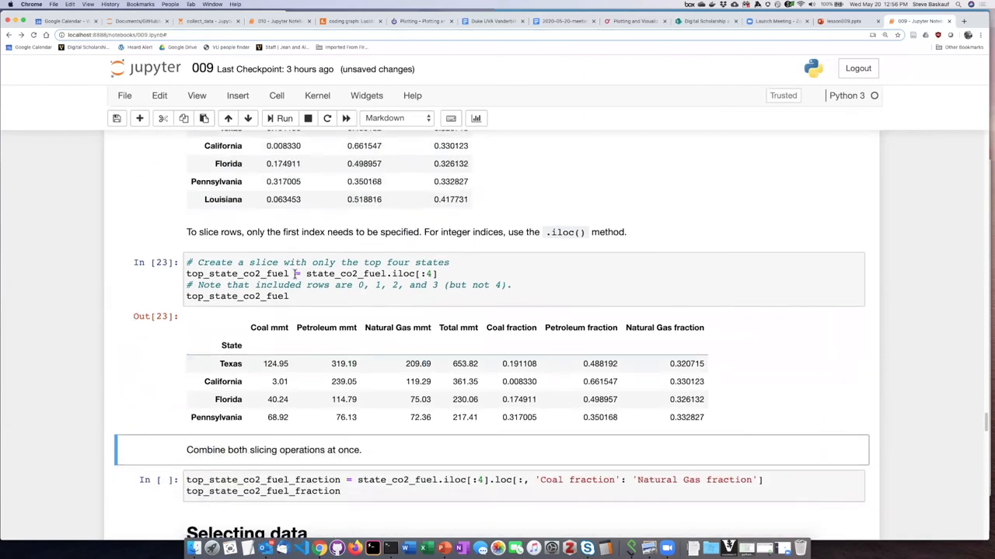
{"action": "left_click", "coordinate": [241, 273]}
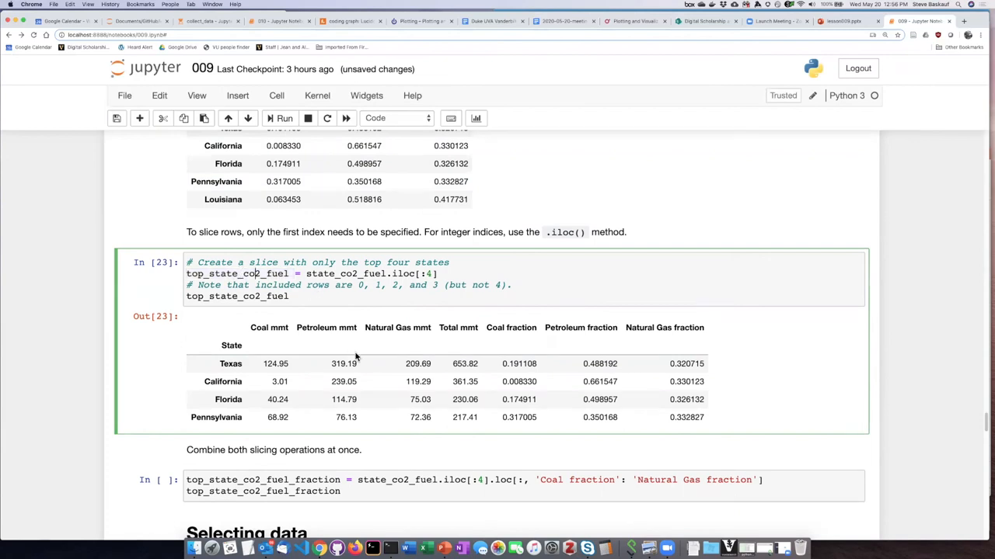
{"action": "mouse_move", "coordinate": [305, 326]}
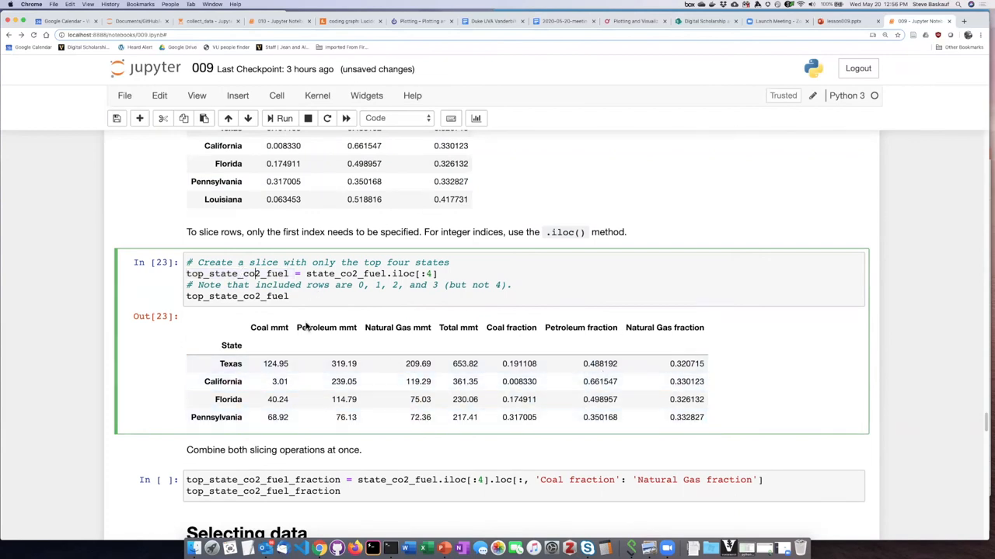
{"action": "mouse_move", "coordinate": [429, 317]}
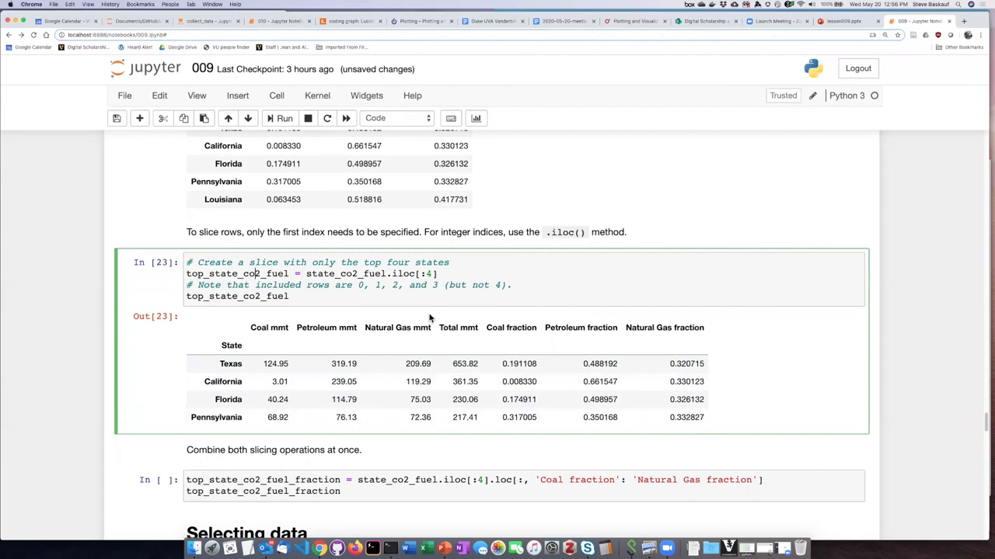
{"action": "scroll", "scroll_direction": "down", "scroll_amount": 3}
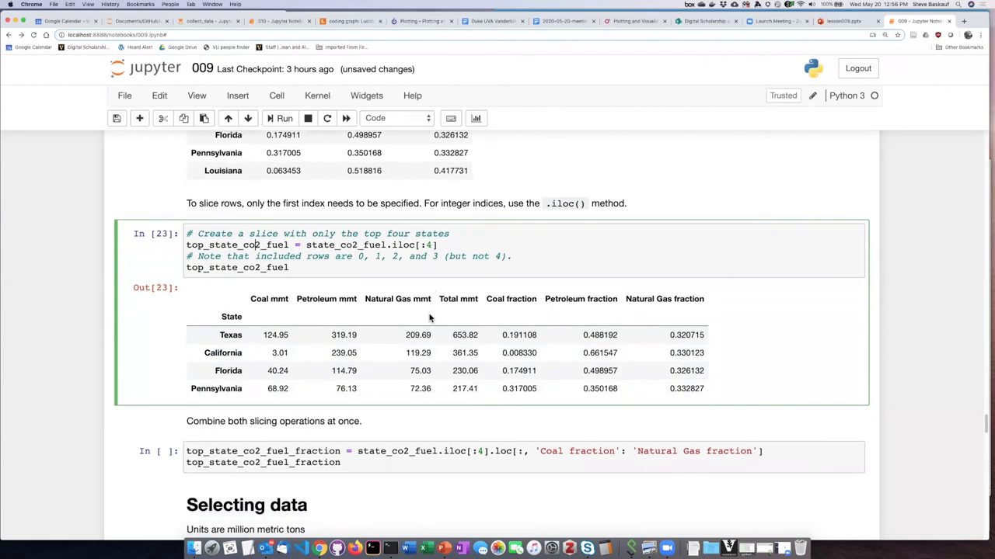
{"action": "scroll", "scroll_direction": "down", "scroll_amount": 3}
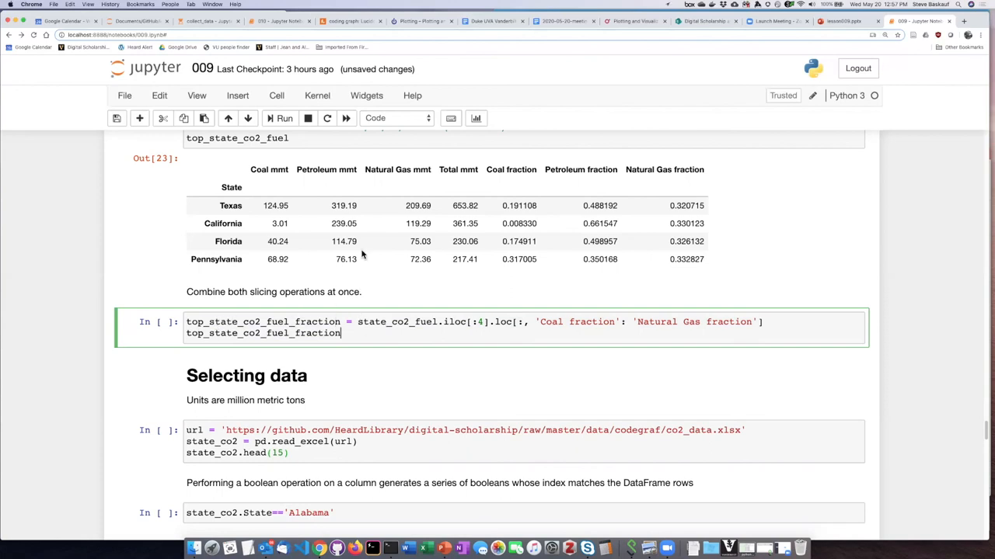
Run the .iloc[:4].loc fraction-columns cell to output three fraction columns for Texas through Pennsylvania
{"action": "left_click", "coordinate": [279, 118]}
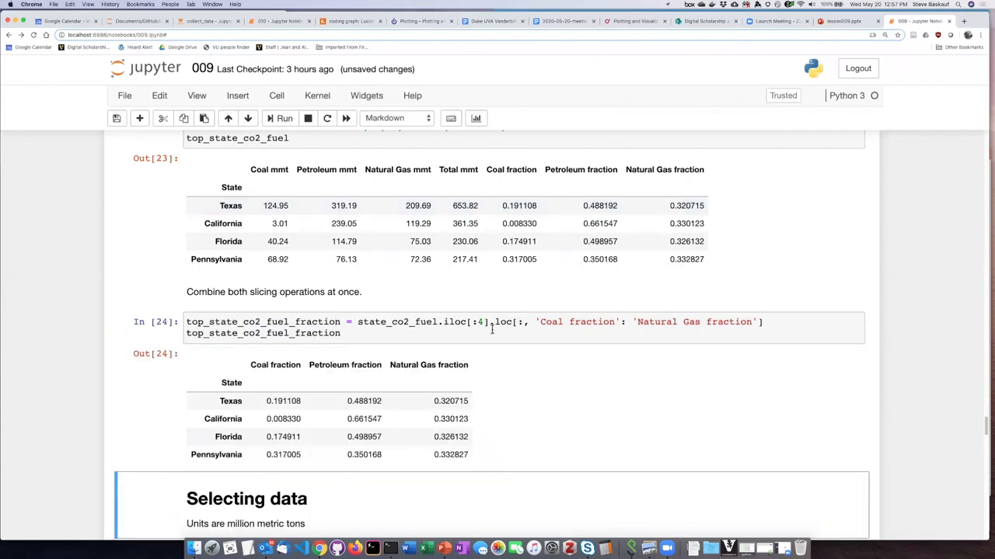
{"action": "scroll", "scroll_direction": "down", "scroll_amount": 3}
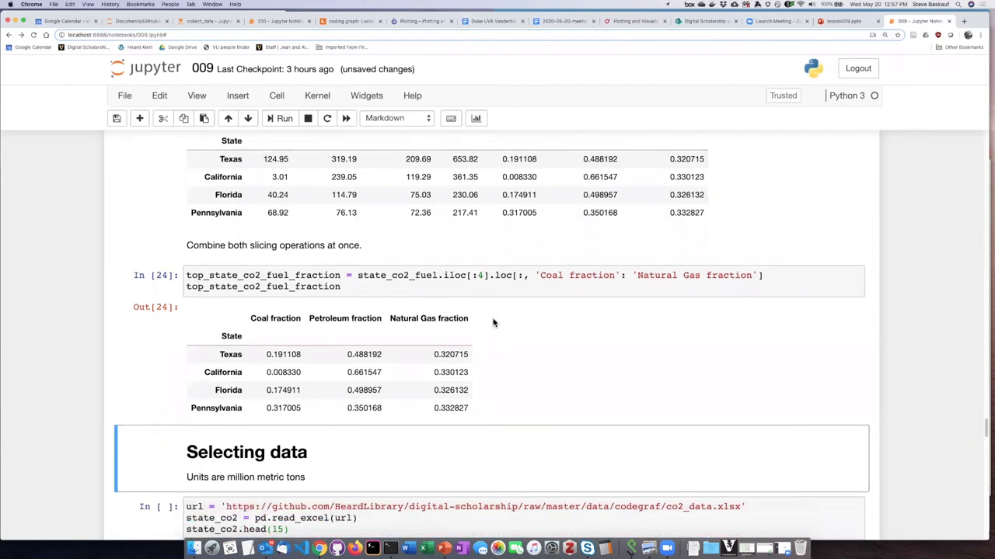
{"action": "scroll", "scroll_direction": "down", "scroll_amount": 3}
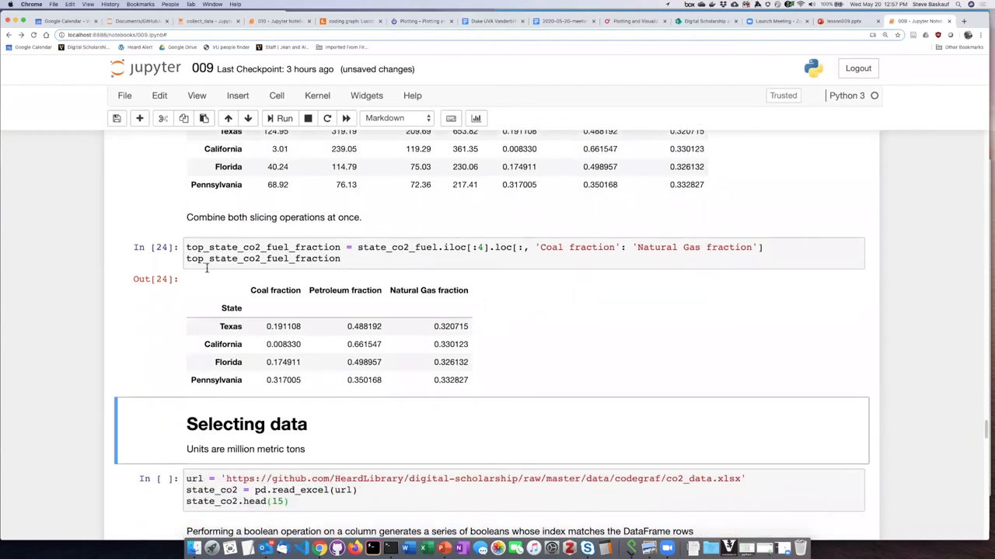
{"action": "mouse_move", "coordinate": [454, 314]}
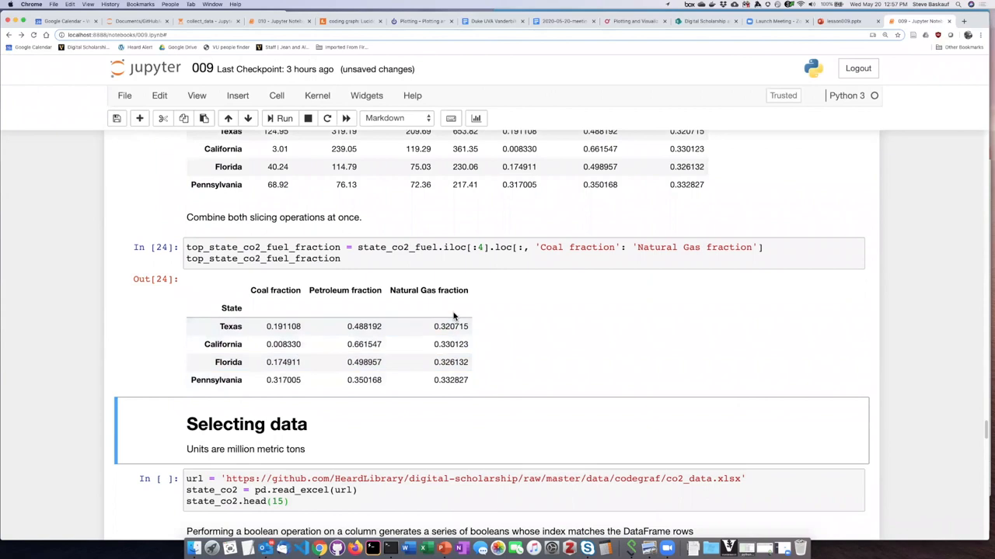
{"action": "mouse_move", "coordinate": [552, 332]}
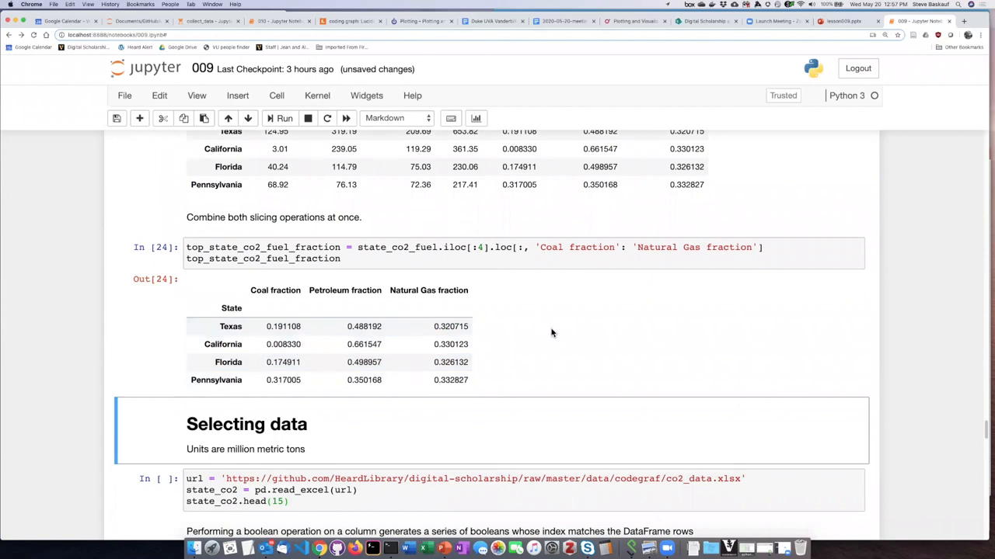